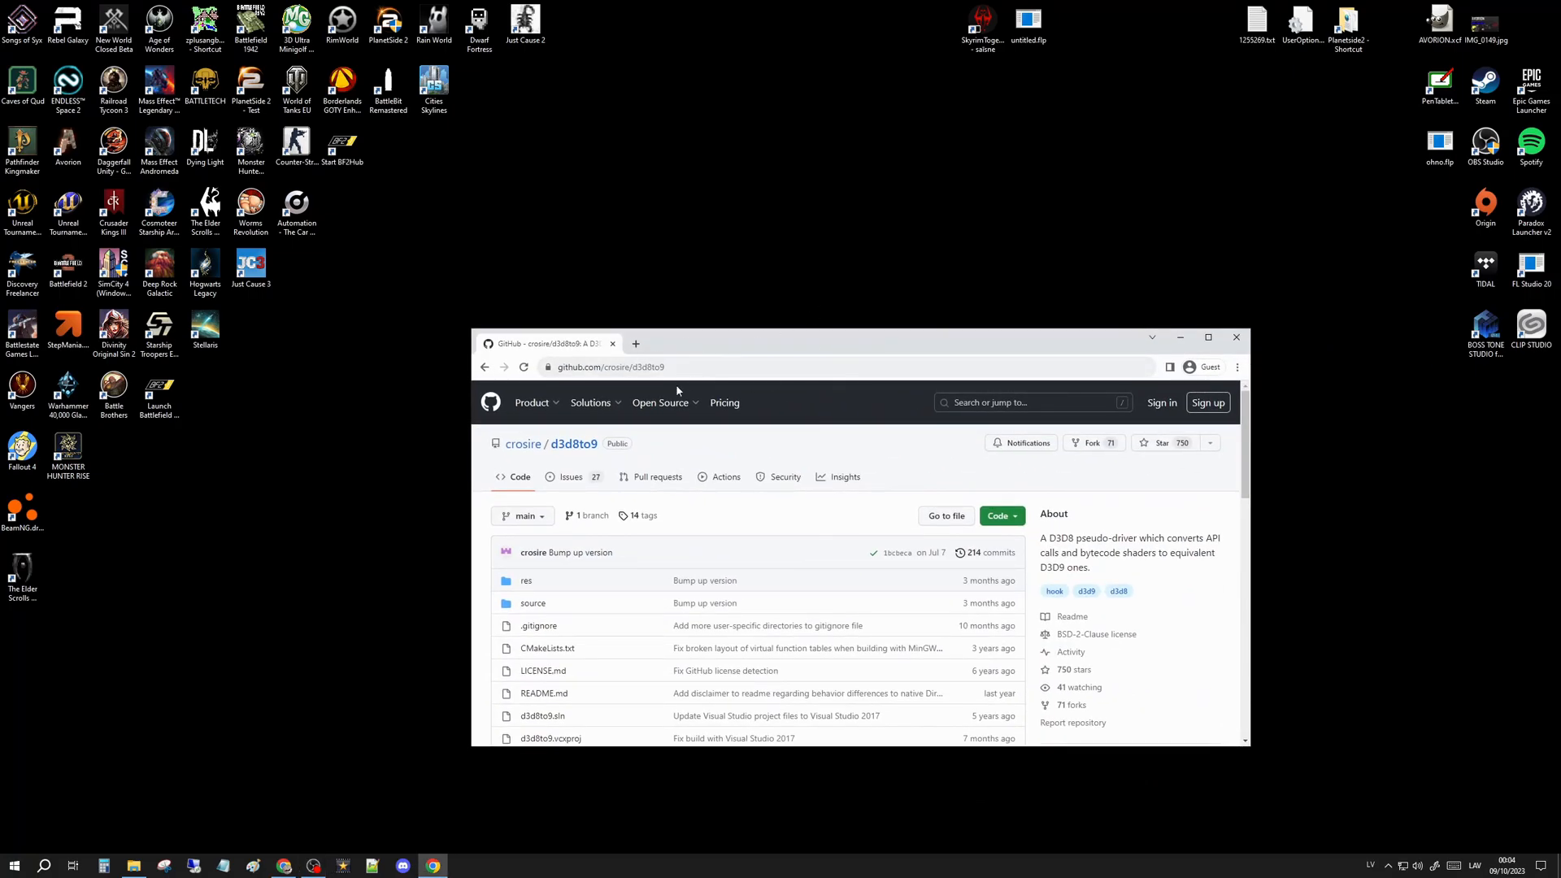
{"action": "mouse_move", "coordinate": [574, 450]}
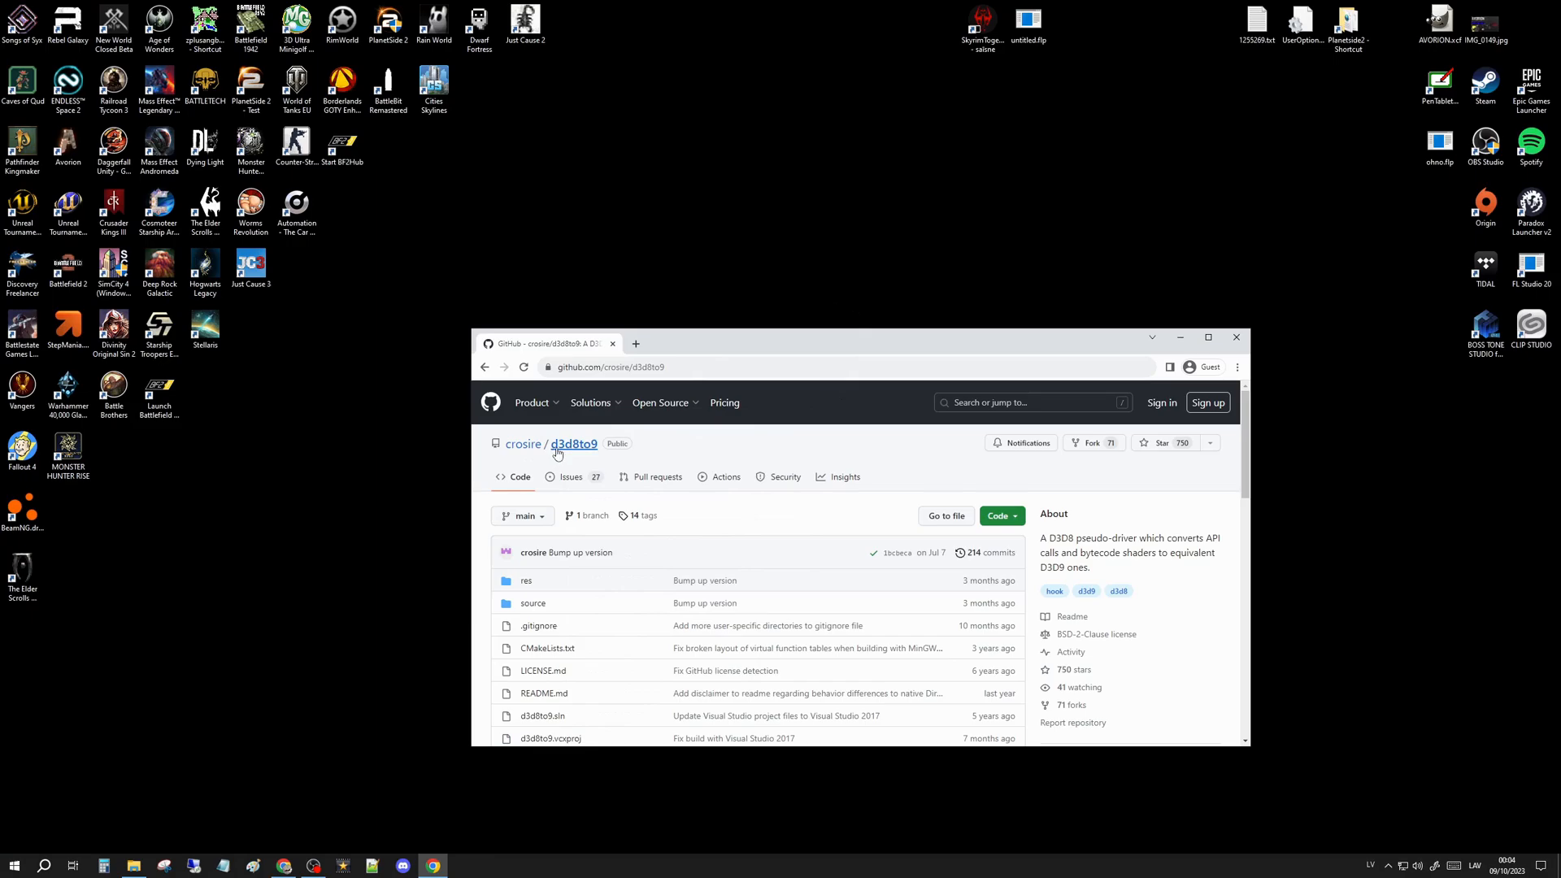
{"action": "mouse_move", "coordinate": [920, 458]}
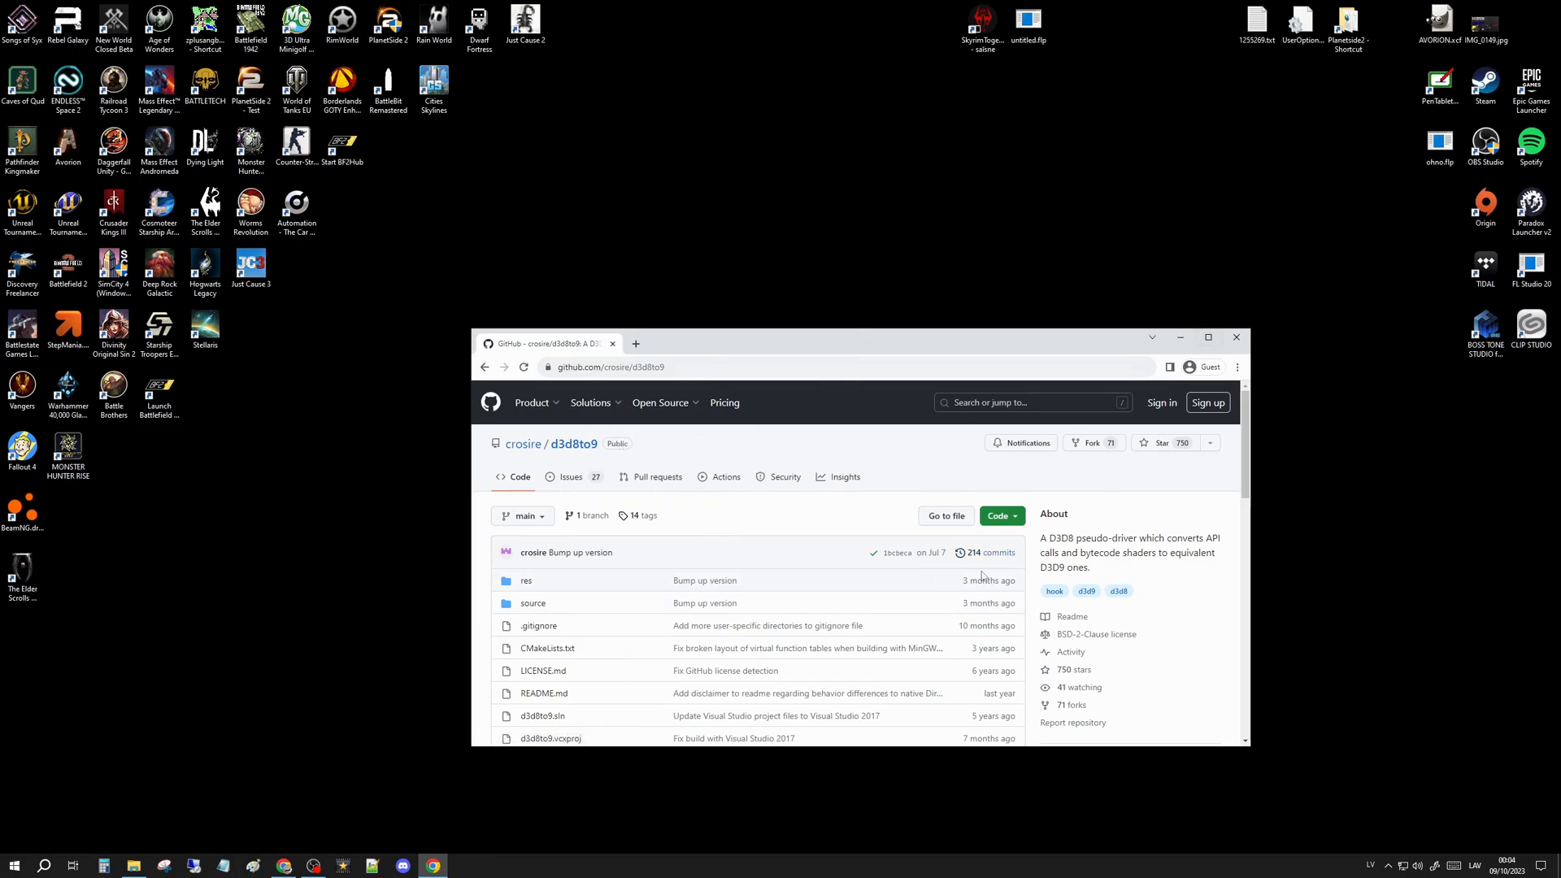
Step: Scroll the crosire/d3d8to9 page down to the v1.12.0 release in Releases
{"action": "scroll", "scroll_direction": "down", "scroll_amount": 3}
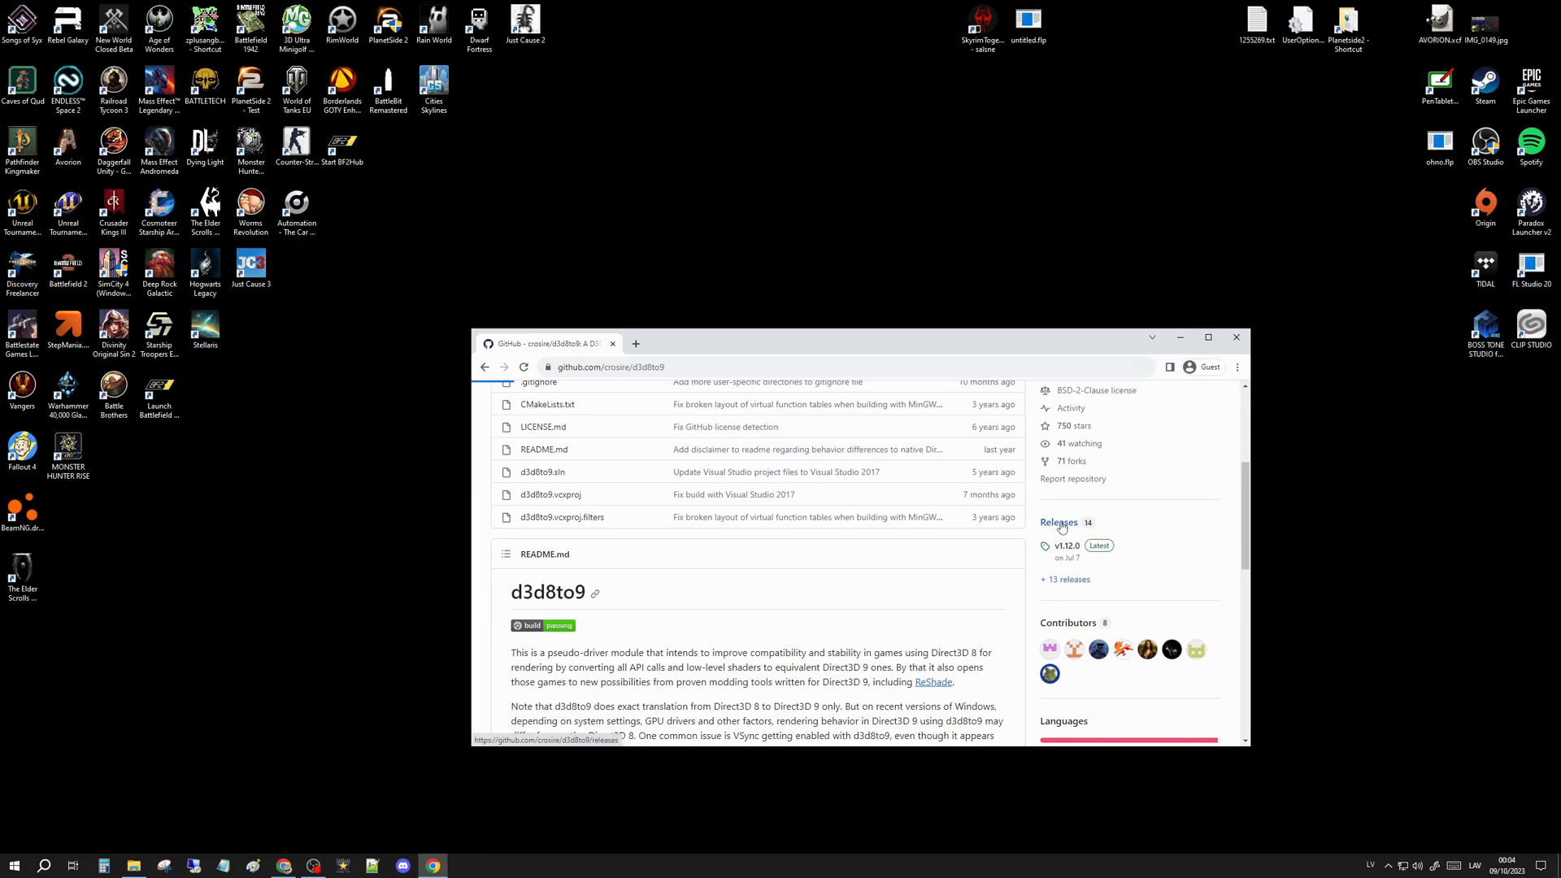
Step: Download d3d8.dll from the v1.12.0 release assets and select it on the desktop
{"action": "left_click", "coordinate": [1059, 522]}
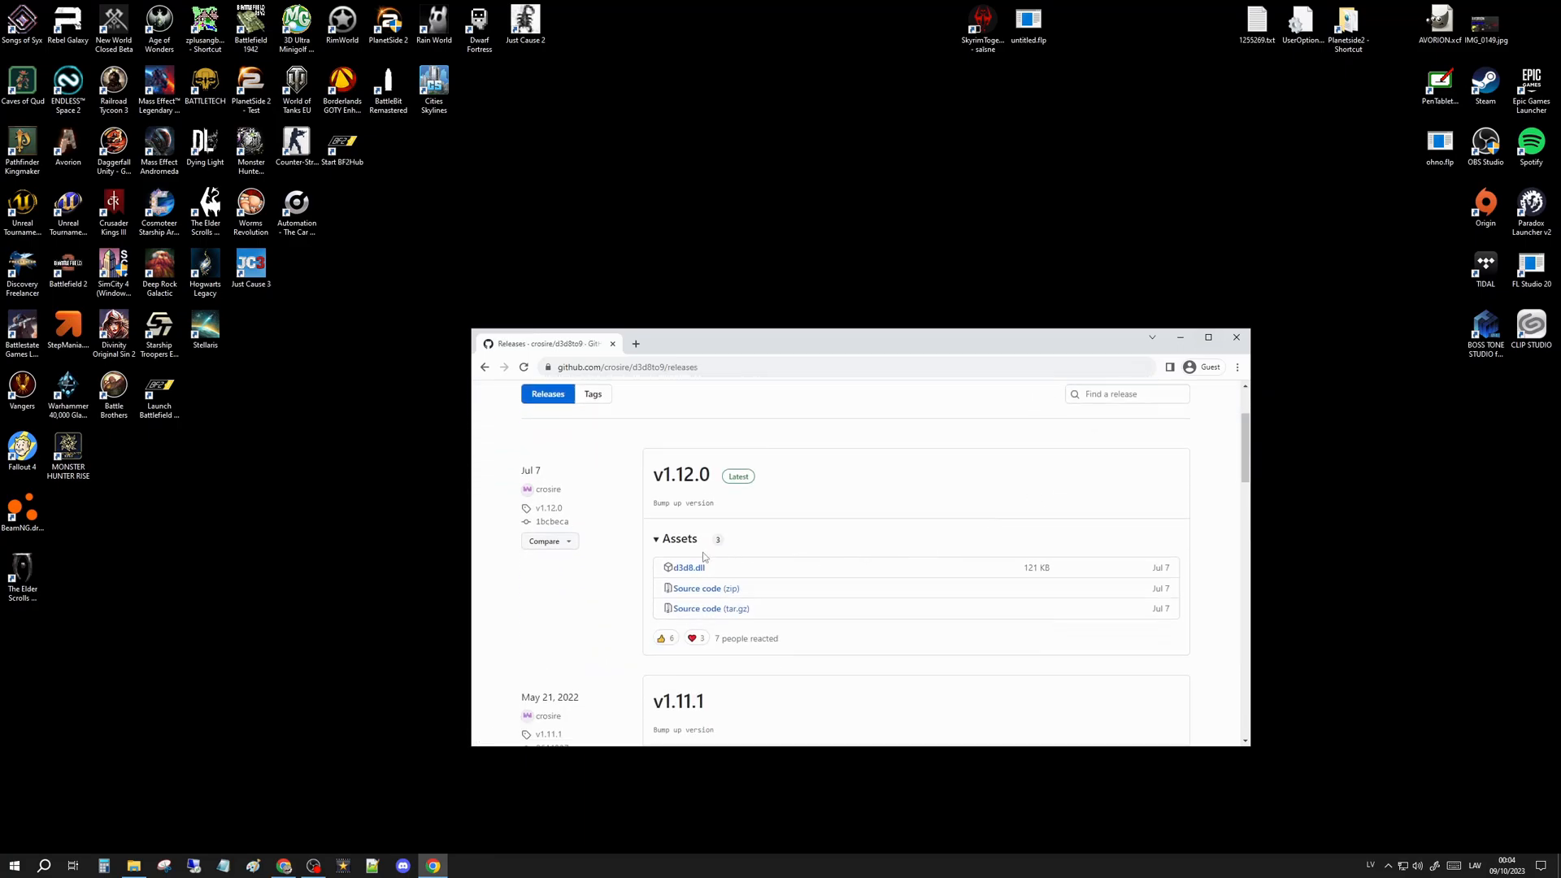
{"action": "mouse_move", "coordinate": [693, 573]}
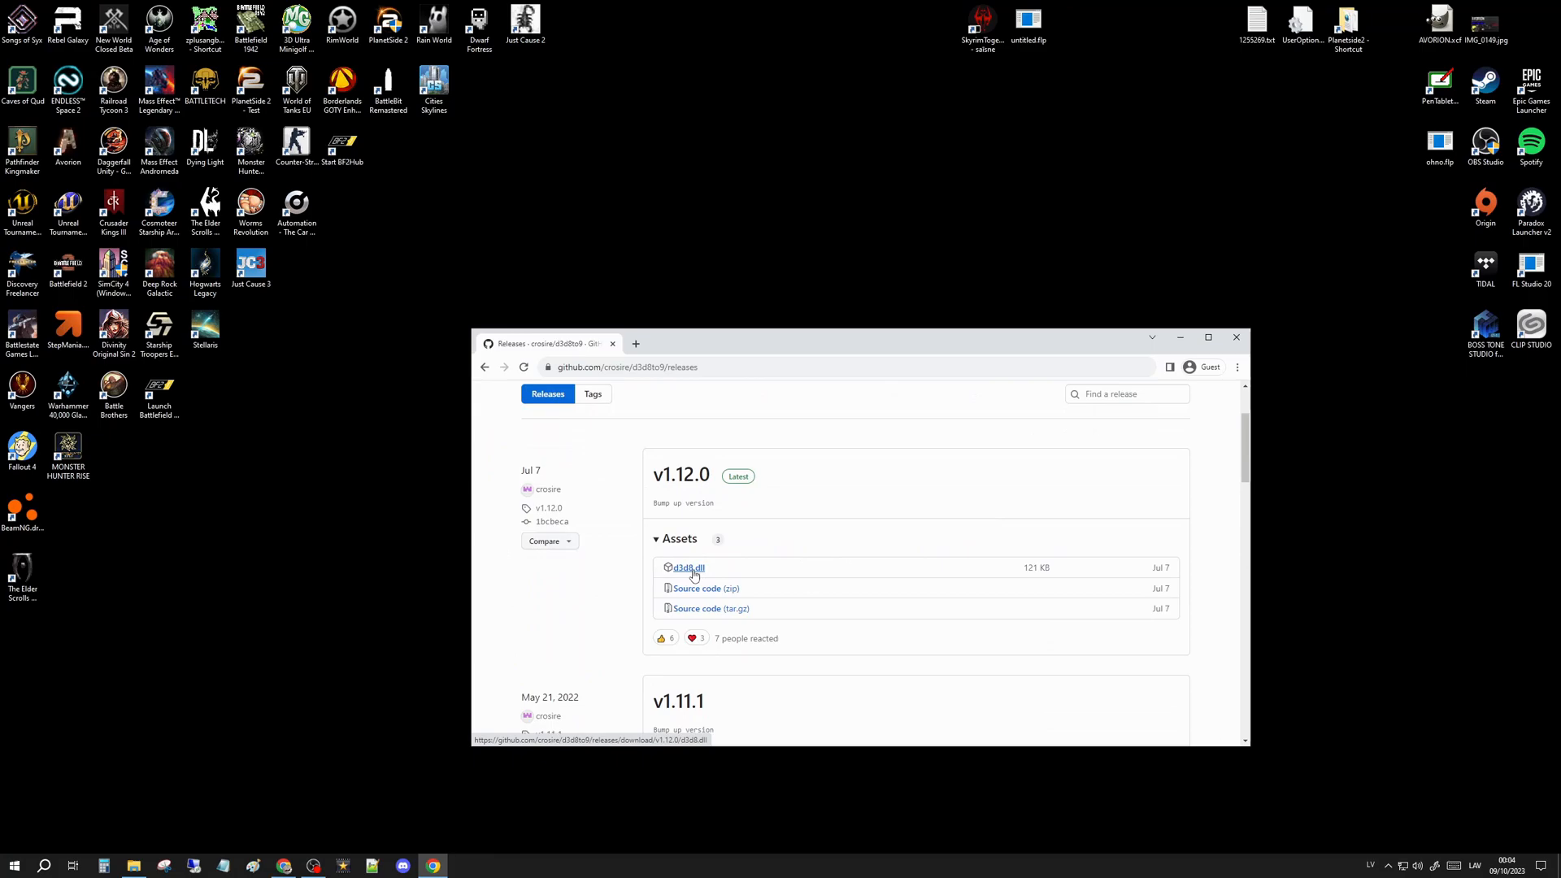
{"action": "left_click", "coordinate": [686, 567]}
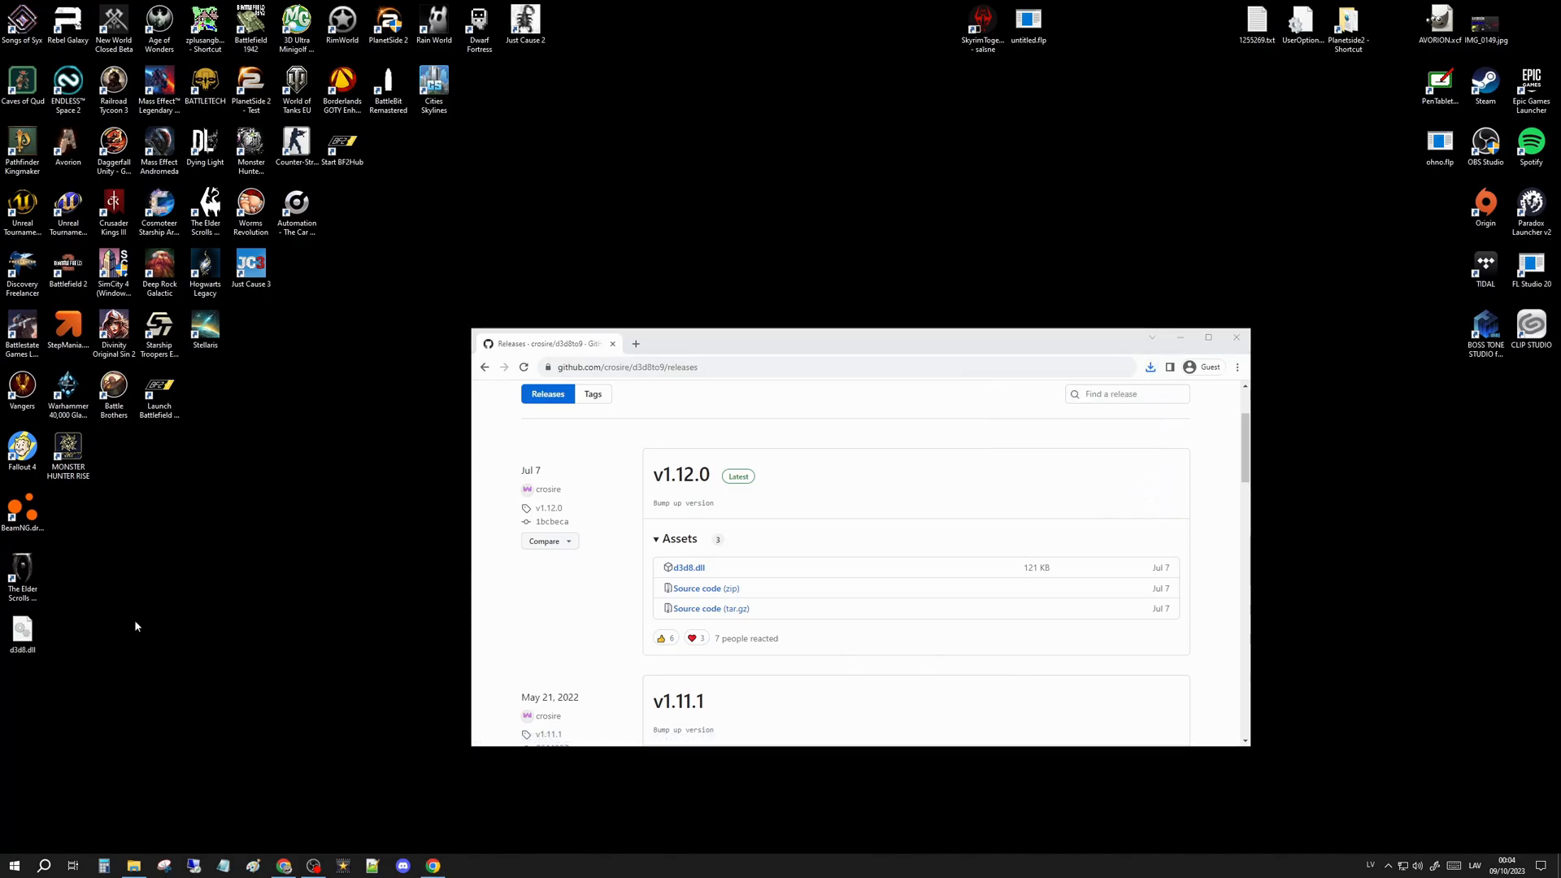
{"action": "left_click", "coordinate": [23, 628]}
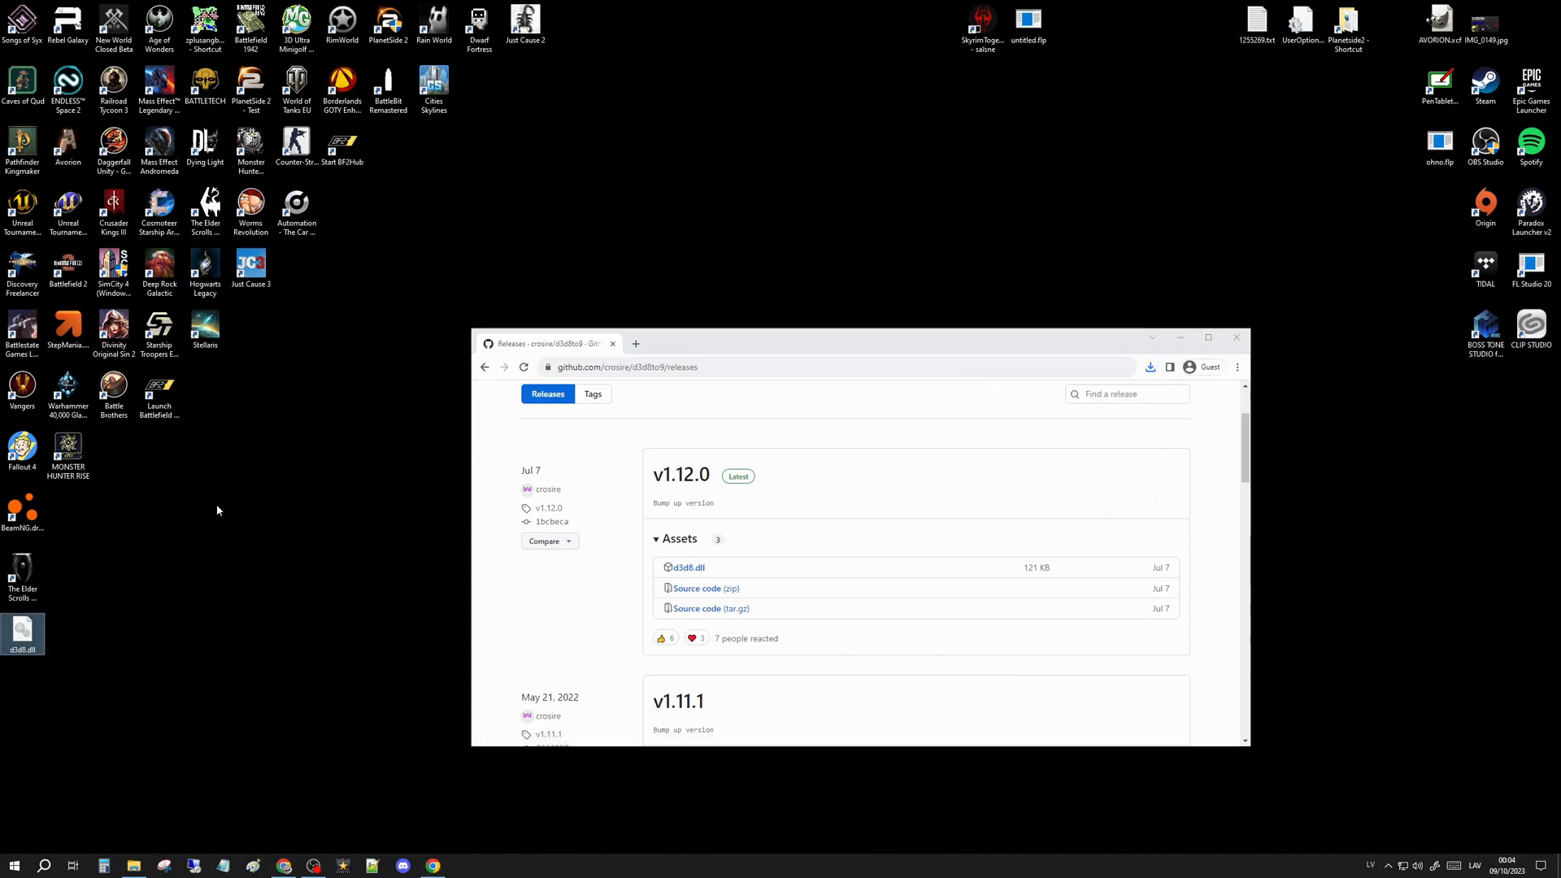
{"action": "mouse_move", "coordinate": [22, 268]}
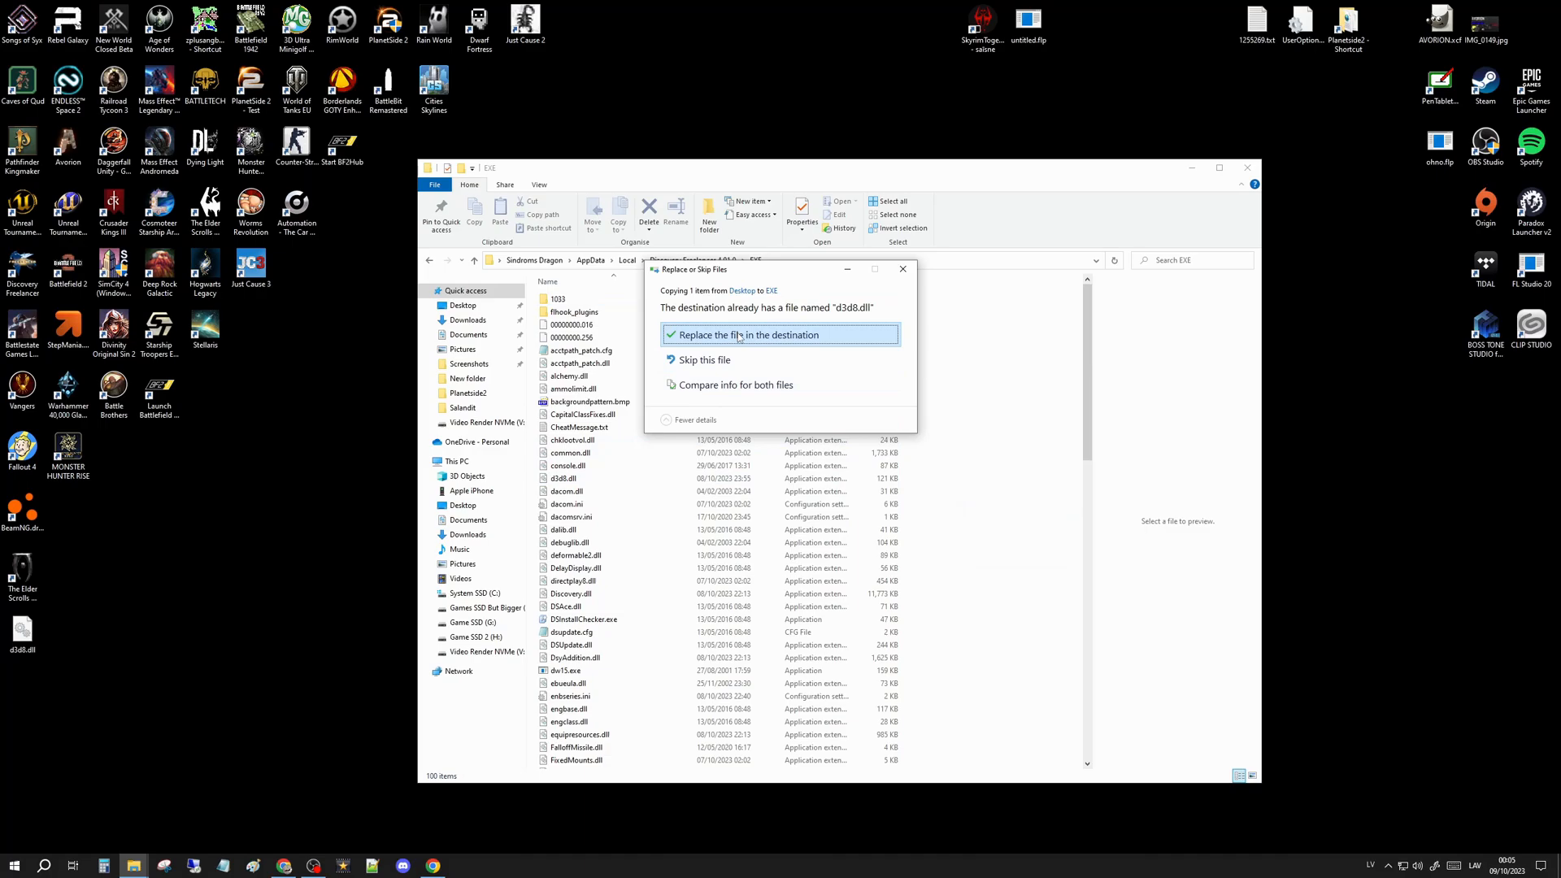
Step: Replace the old d3d8.dll in the game's EXE folder with the downloaded copy
{"action": "left_click", "coordinate": [750, 335]}
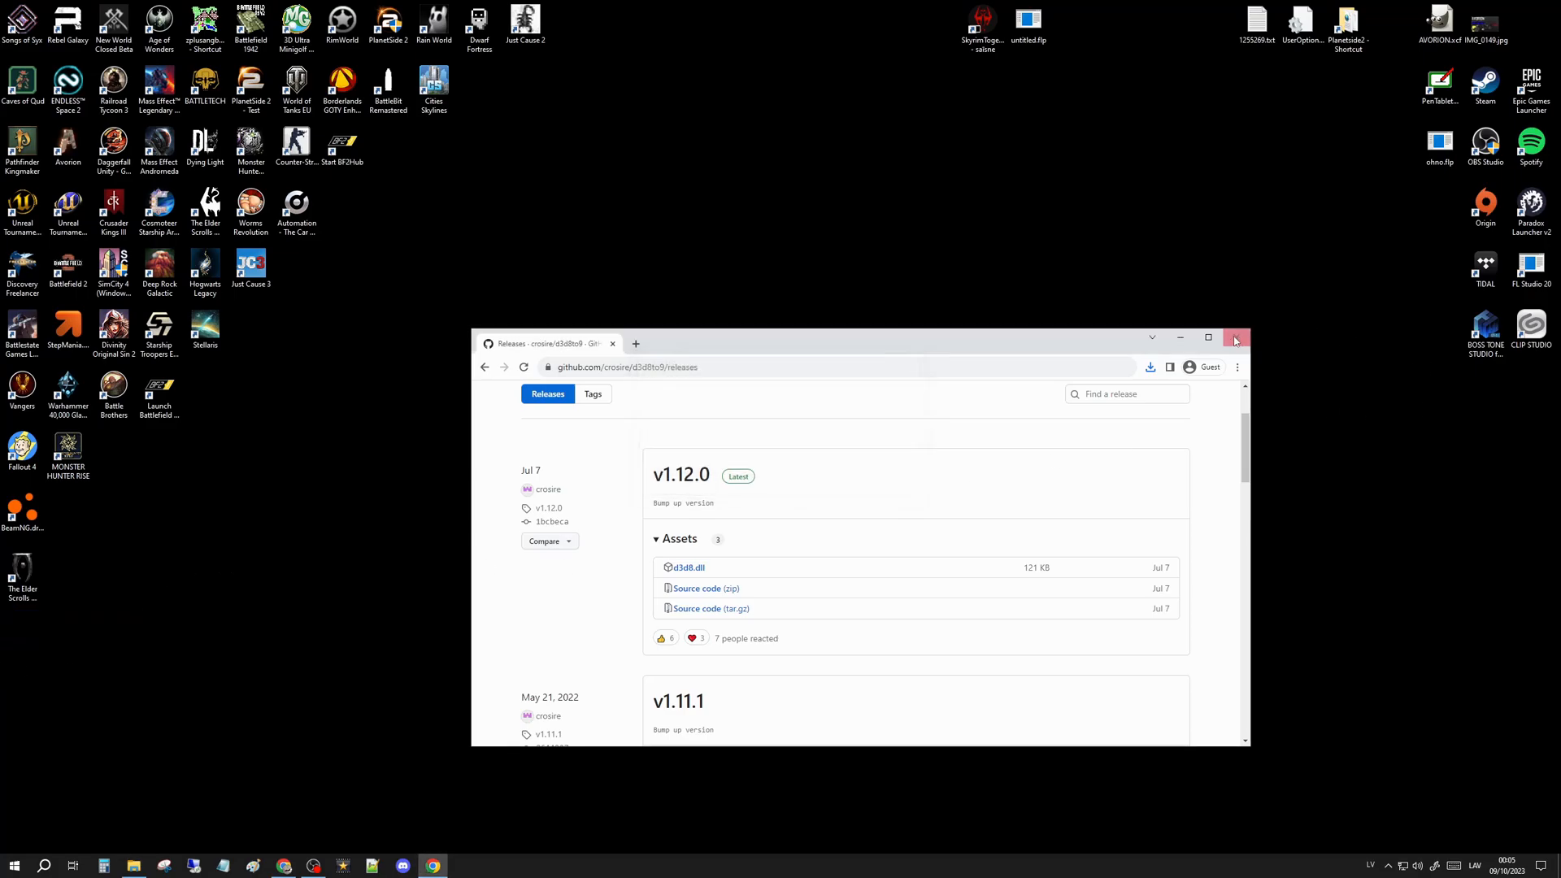
Step: Close the browser window showing the d3d8to9 releases page
{"action": "left_click", "coordinate": [1235, 338]}
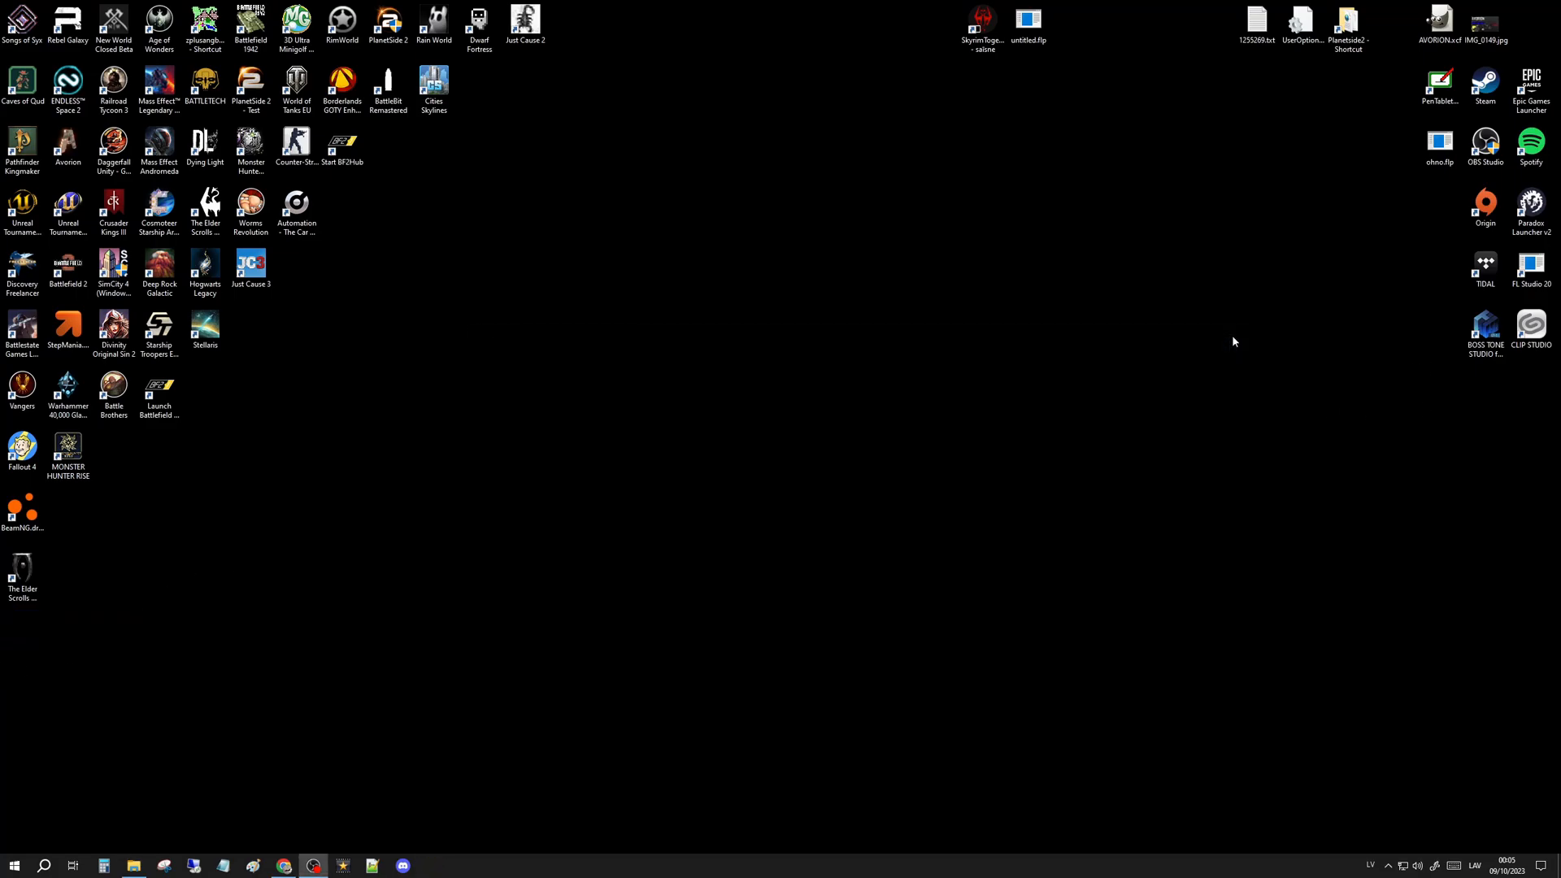